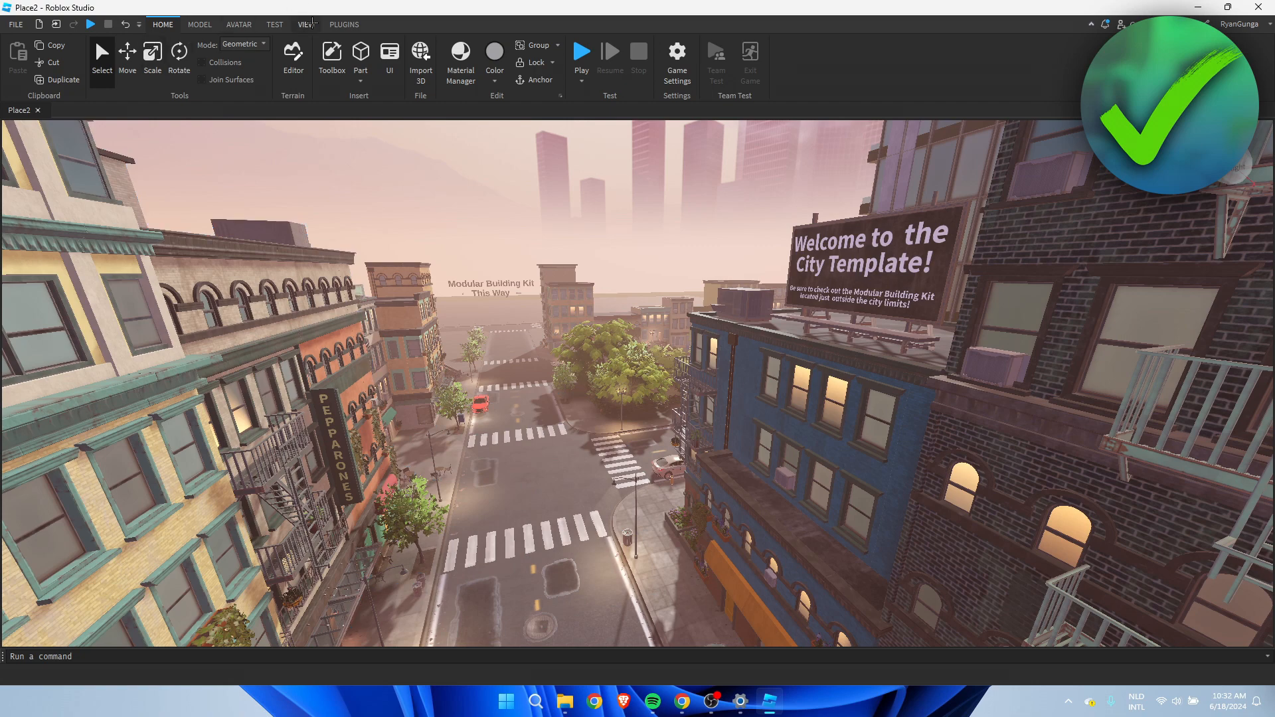
# Show the Explorer and Properties panels from the View options.
pyautogui.click(307, 24)
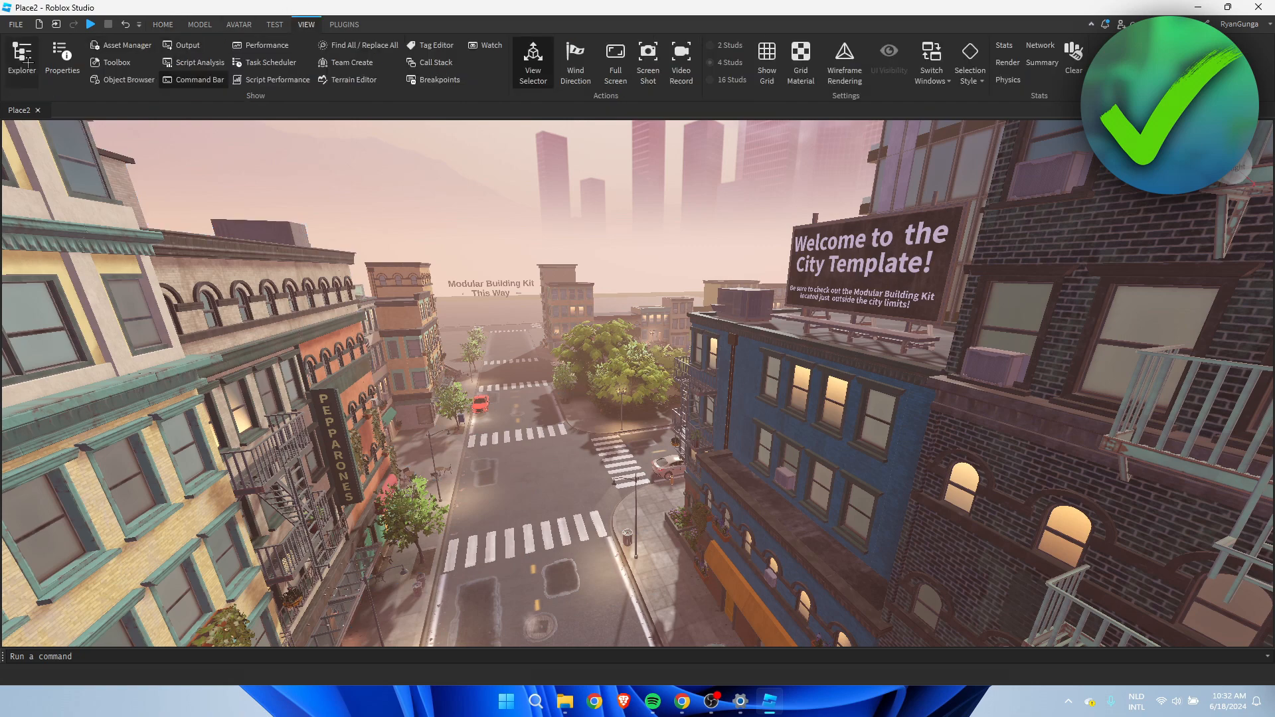
pyautogui.click(21, 59)
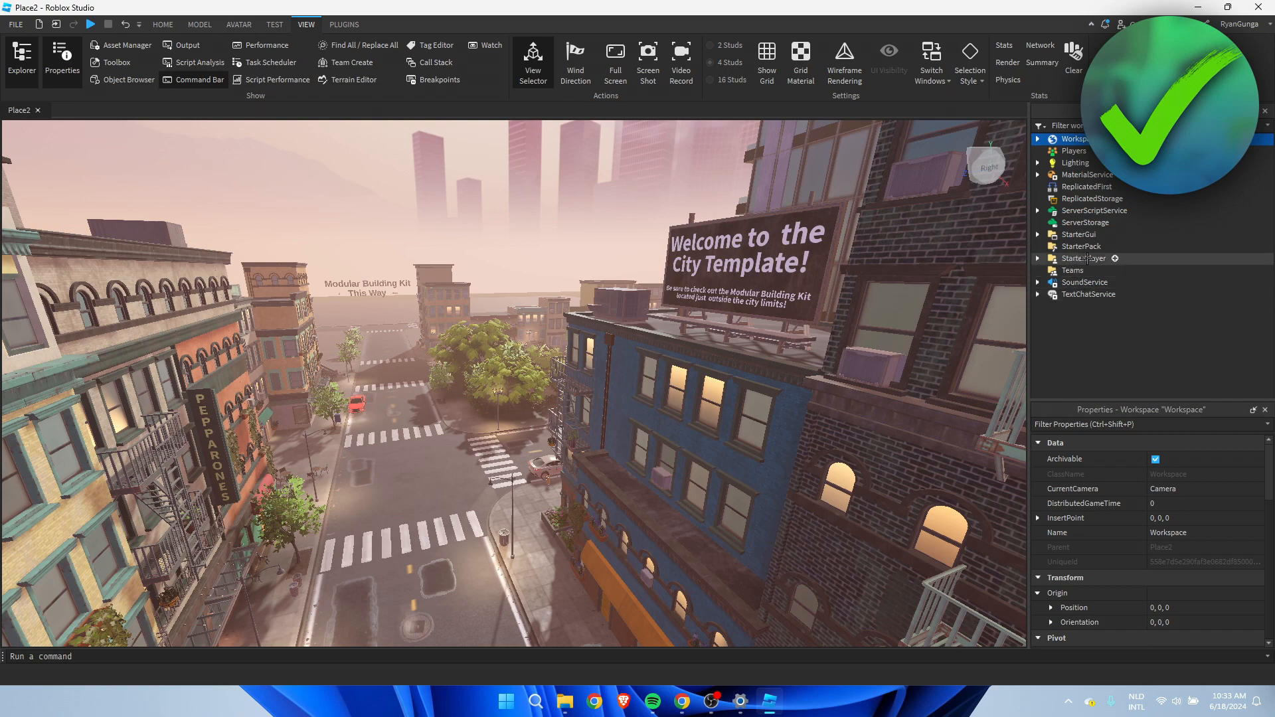
# Select StarterPlayer and scroll its properties to the Camera zoom distances.
pyautogui.click(1082, 258)
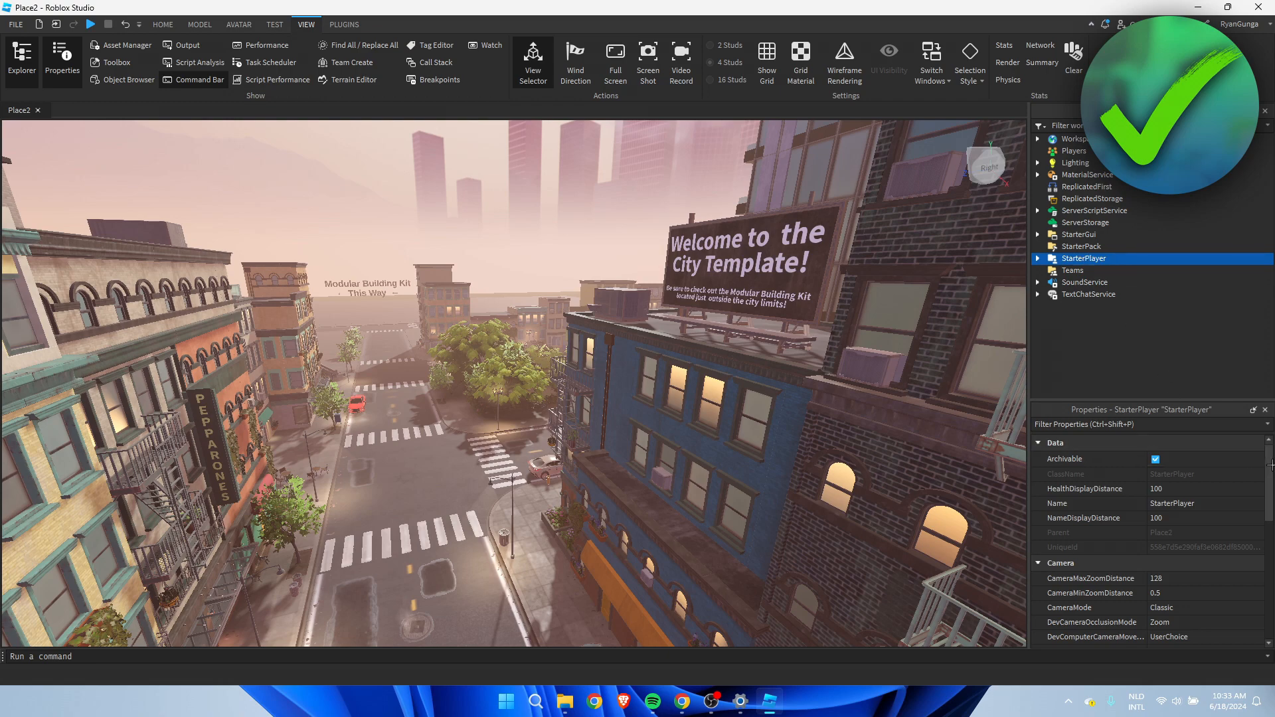
pyautogui.scroll(-3)
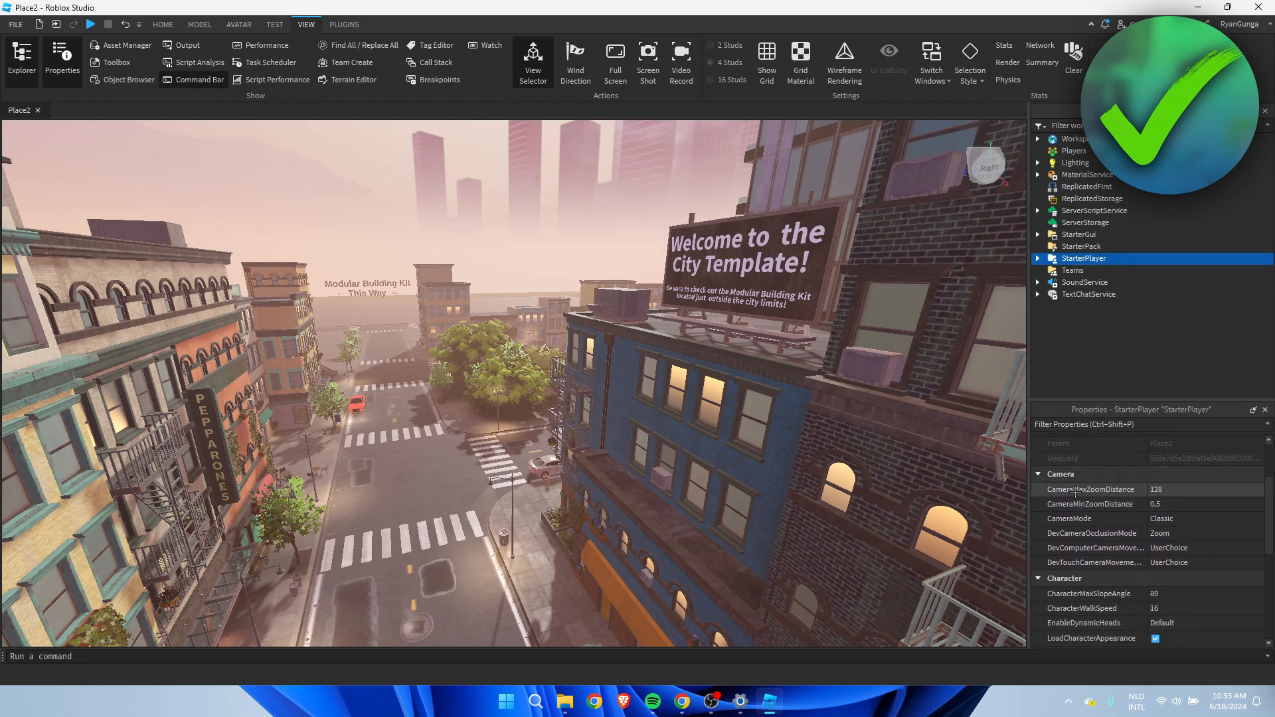
pyautogui.moveTo(1089, 489)
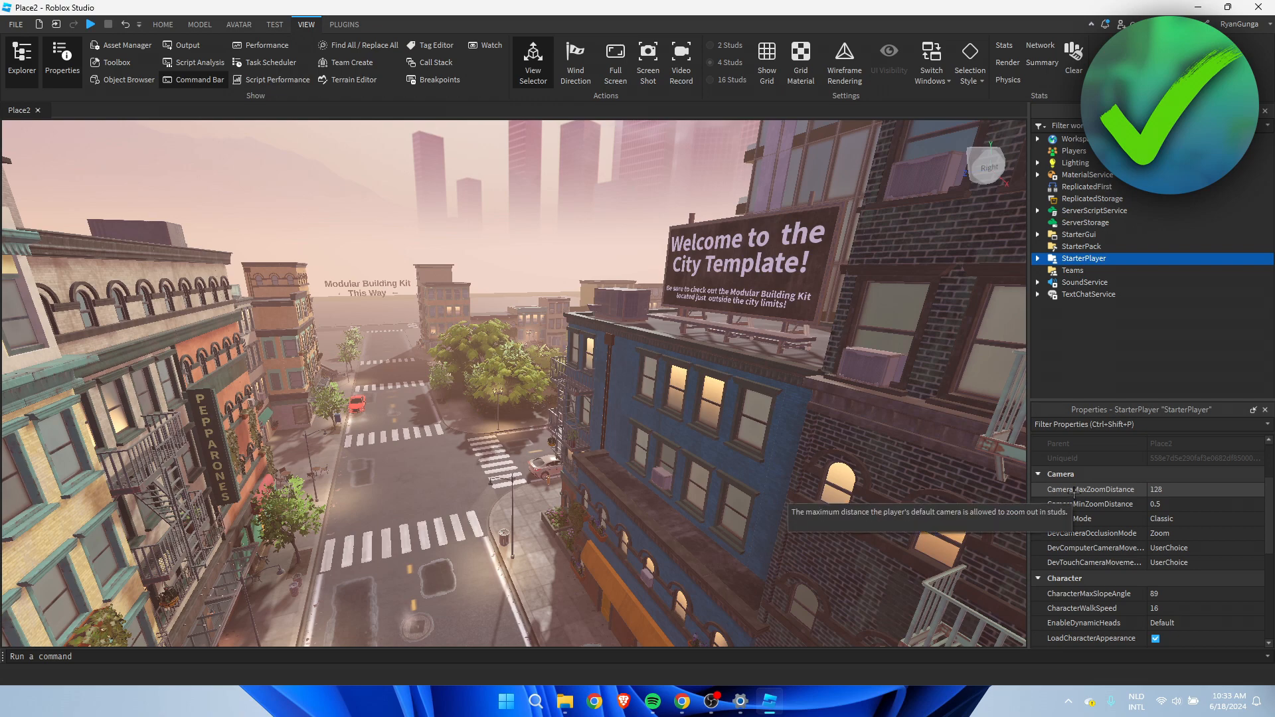
pyautogui.moveTo(1093, 504)
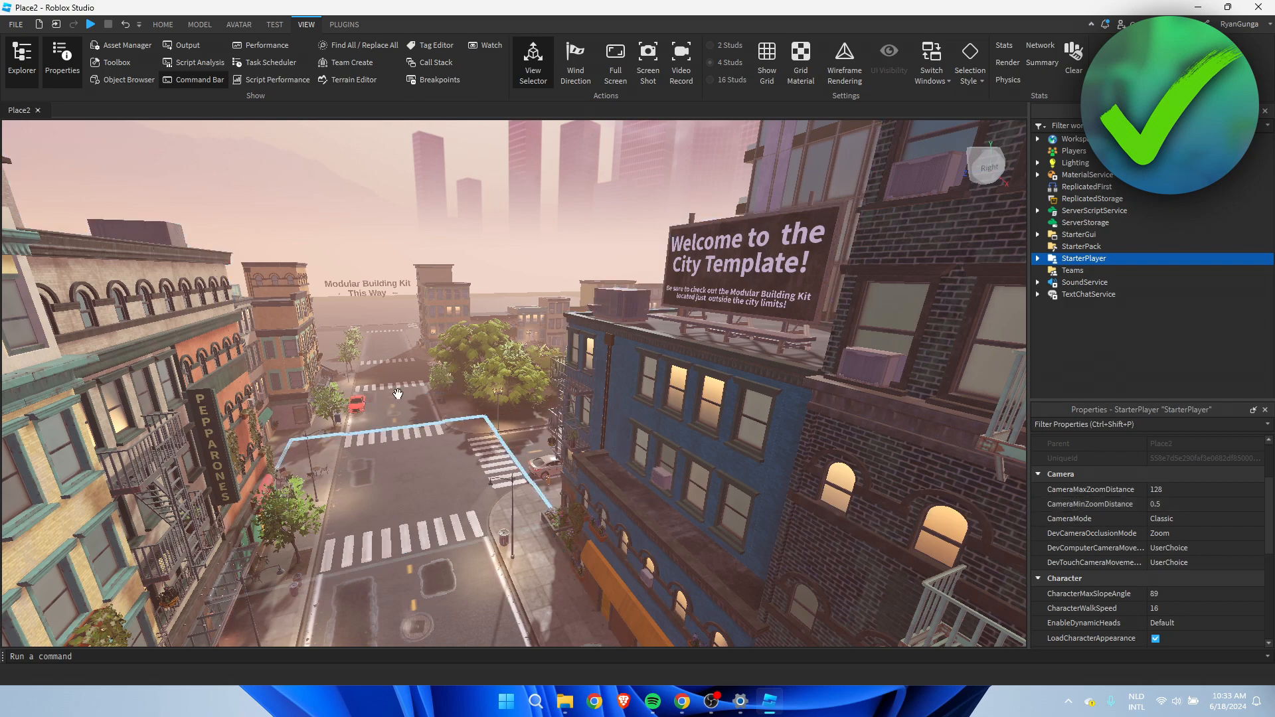
pyautogui.click(162, 24)
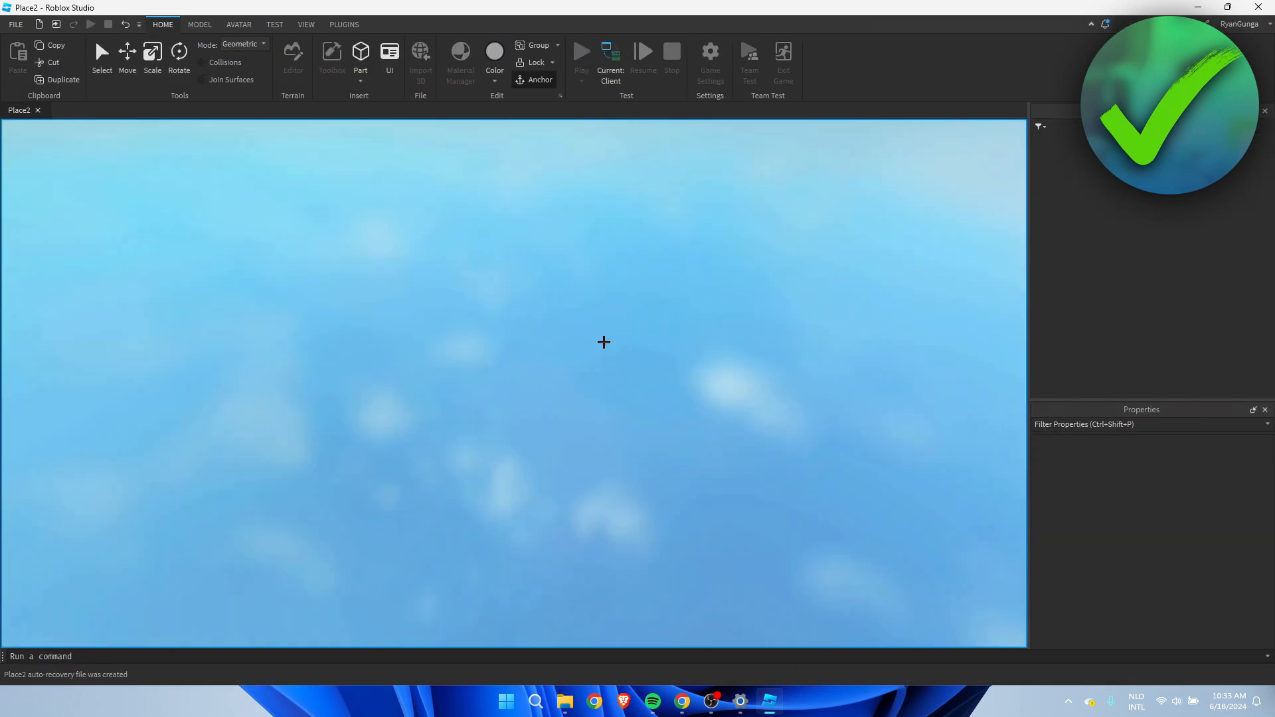
pyautogui.moveTo(608, 350)
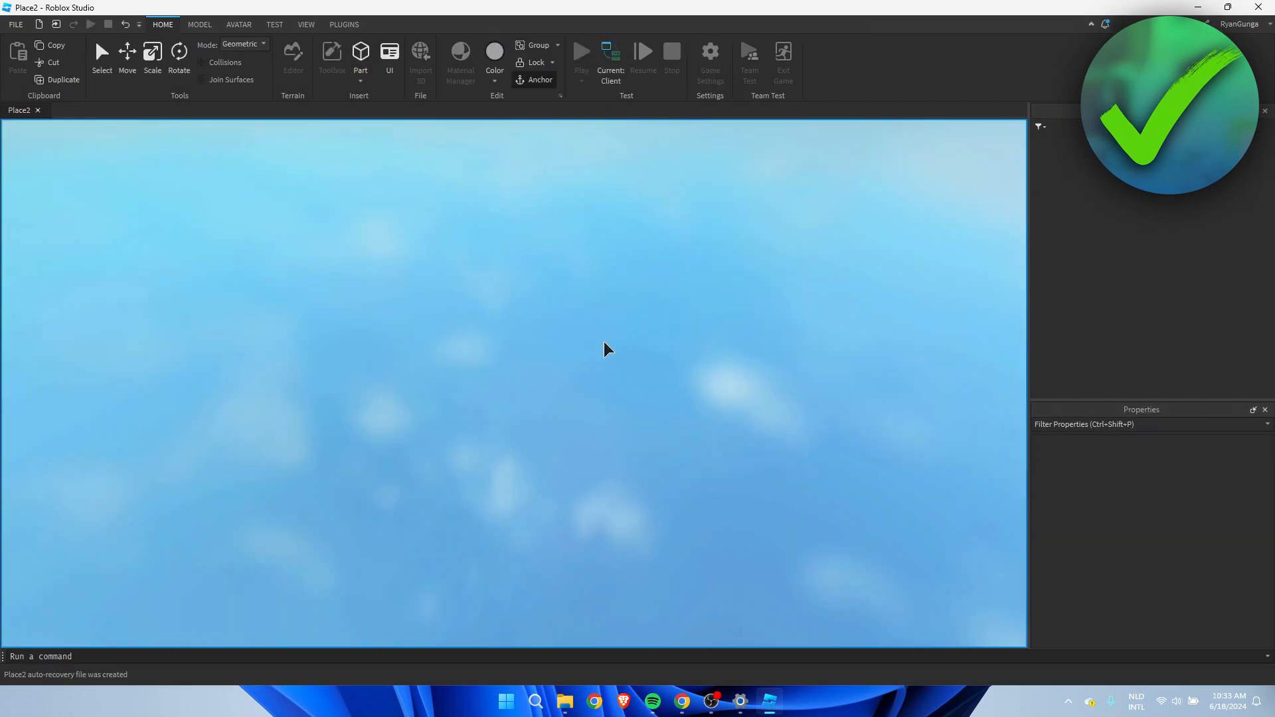
pyautogui.click(581, 55)
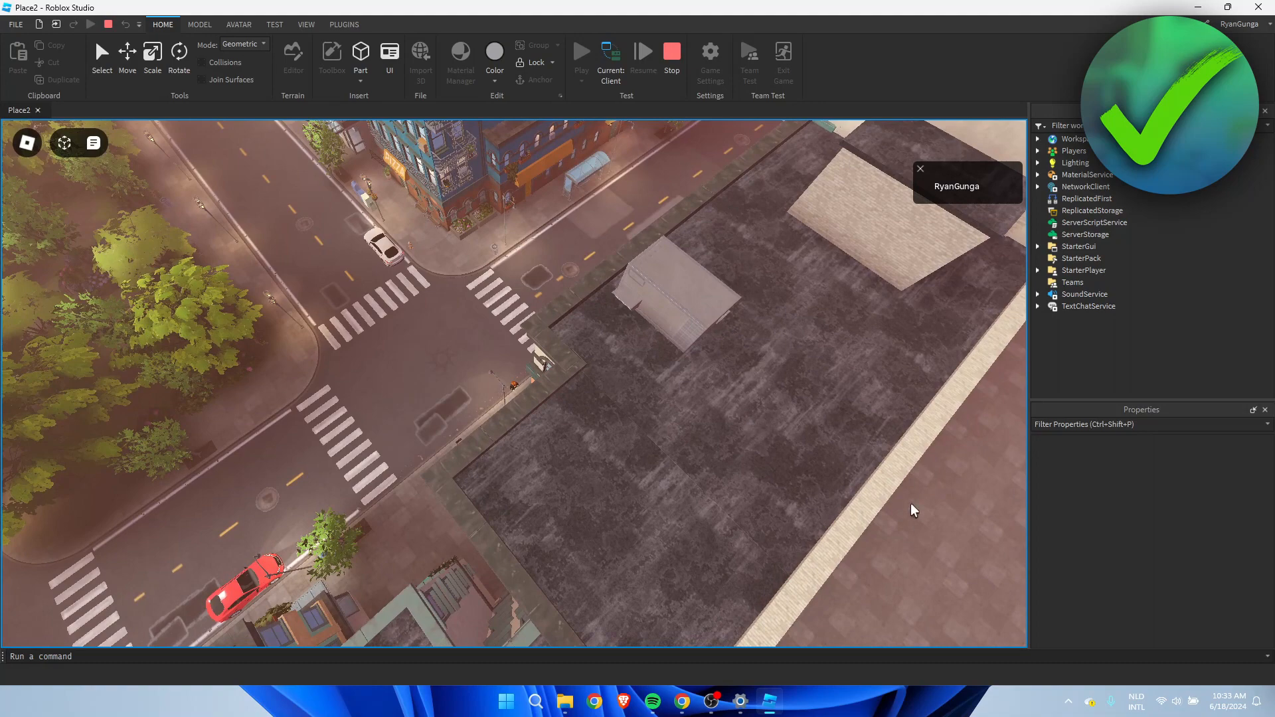
pyautogui.moveTo(930, 531)
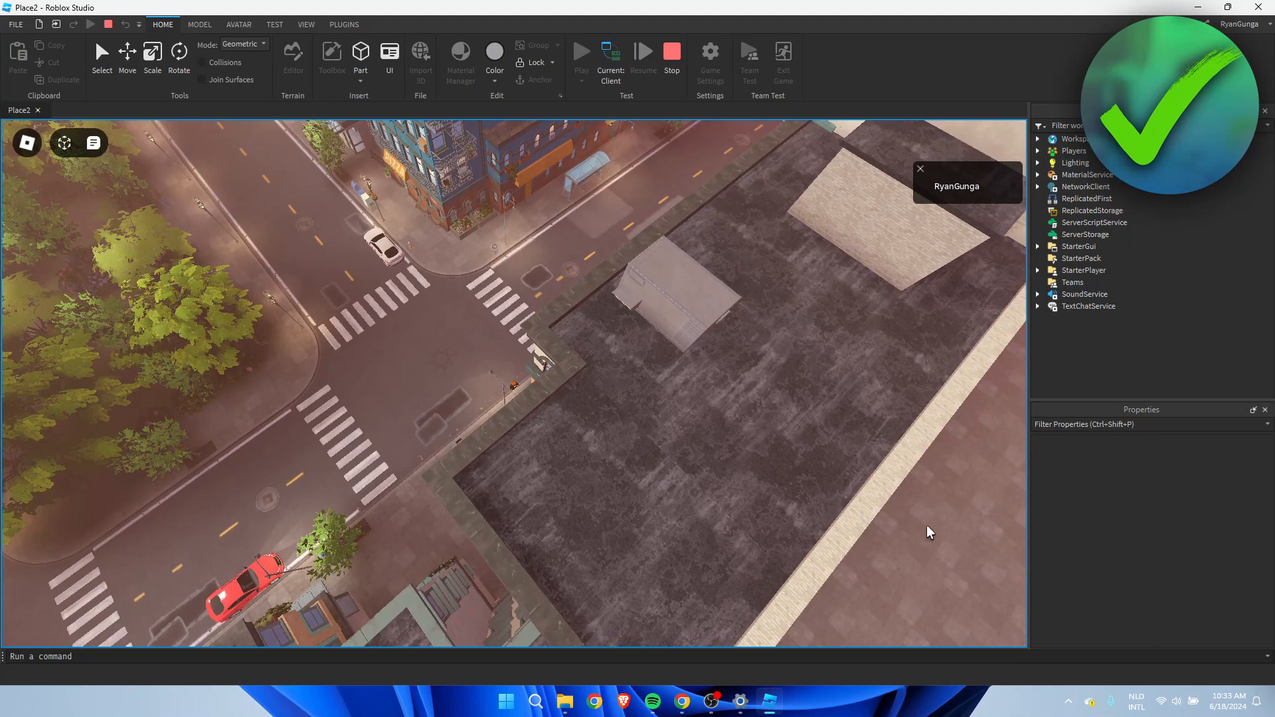
pyautogui.moveTo(953, 554)
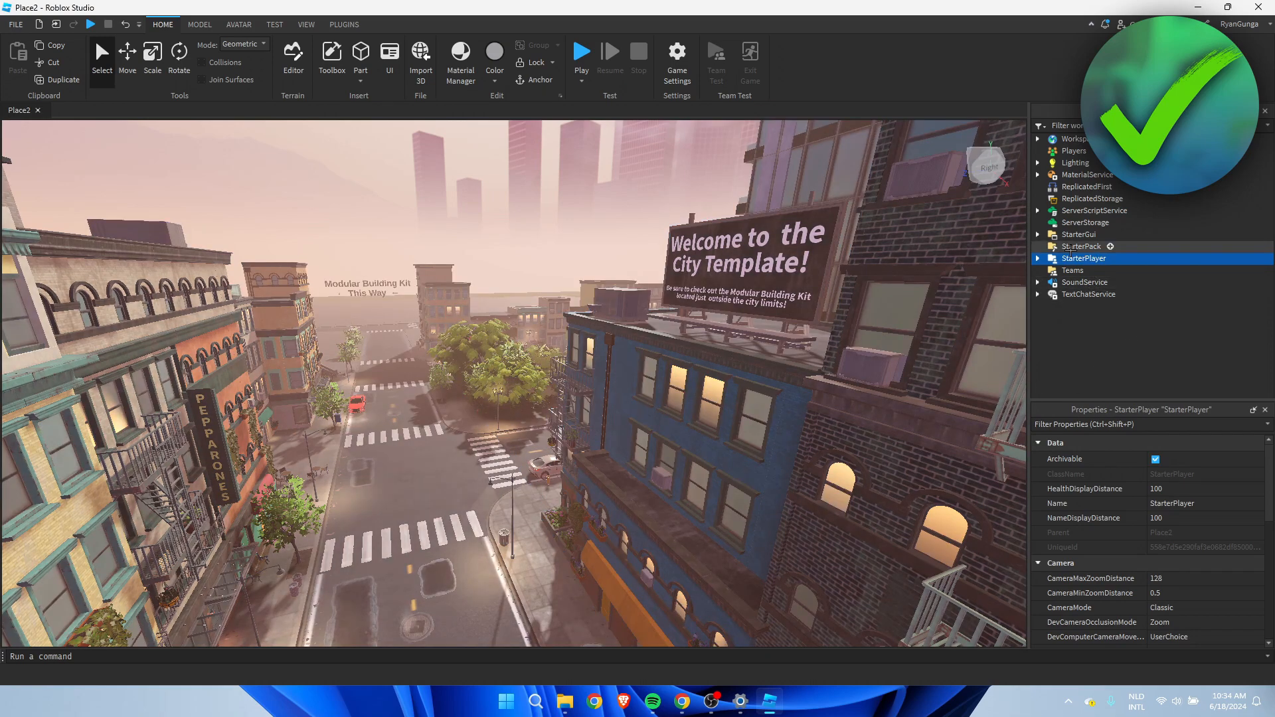
pyautogui.moveTo(1058, 533)
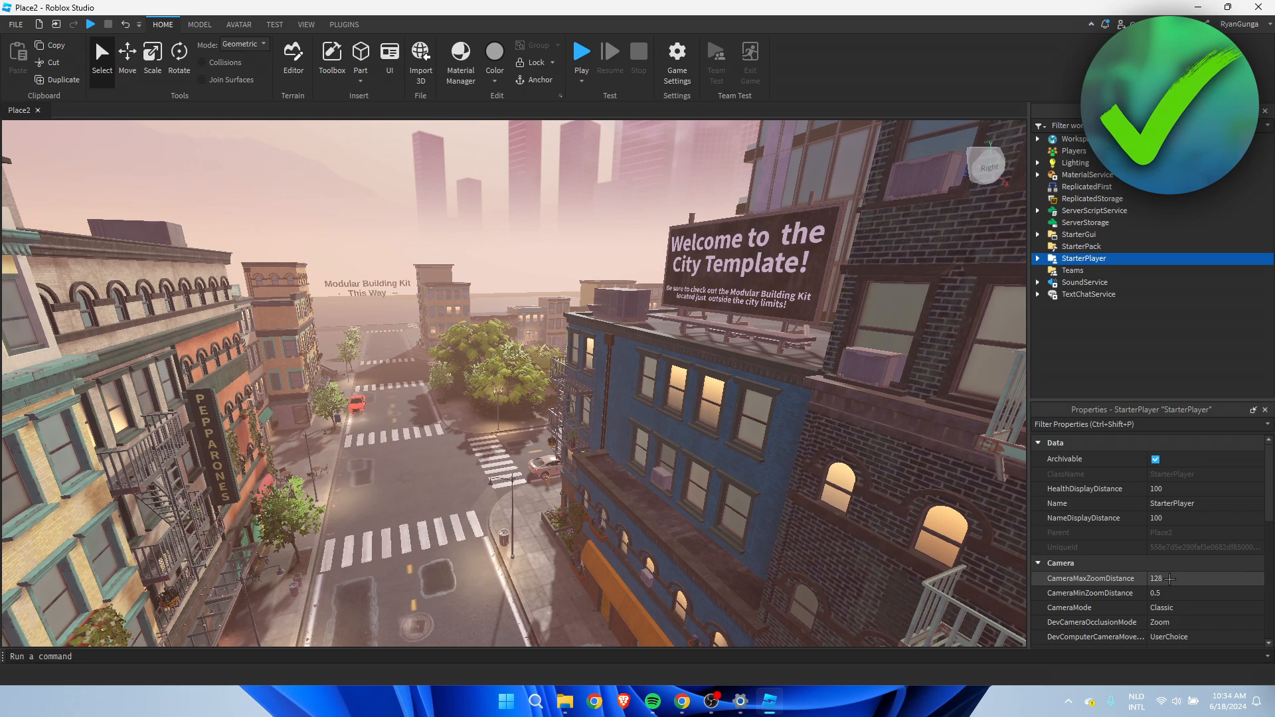
# Set CameraMaxZoomDistance to 60 and CameraMinZoomDistance to 10.
pyautogui.click(1203, 578)
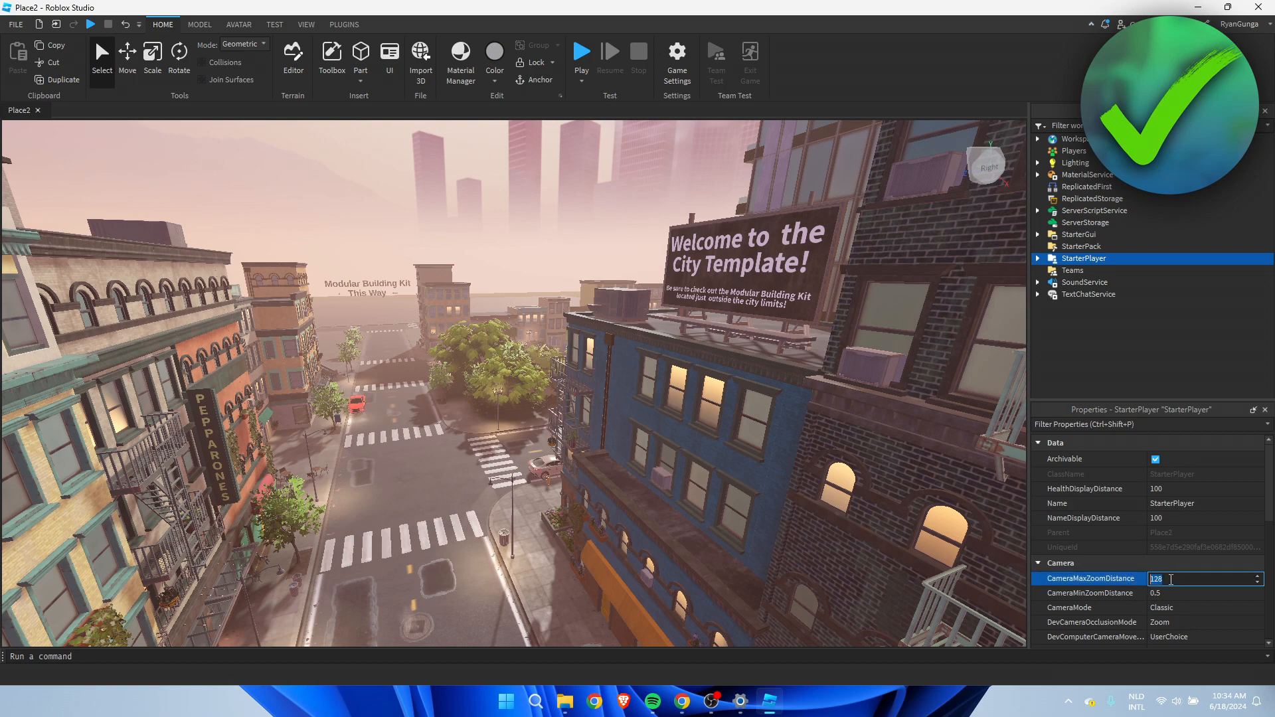
pyautogui.write('6')
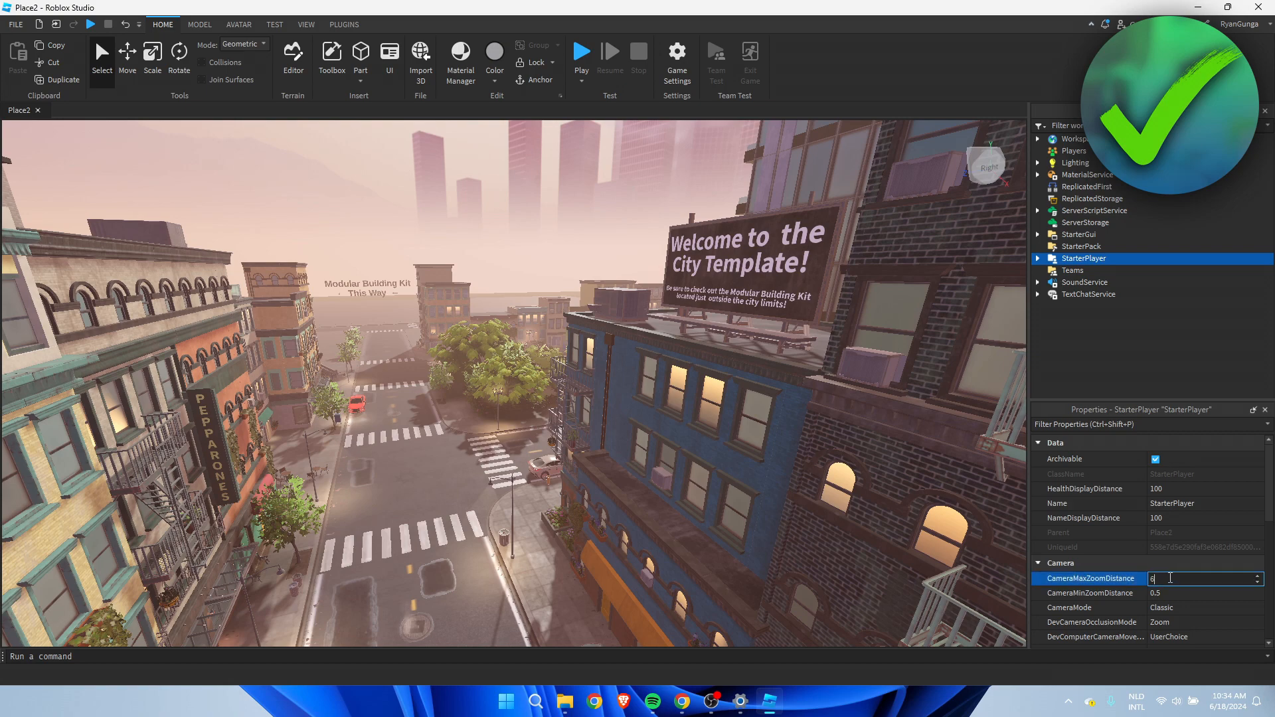
pyautogui.write('60')
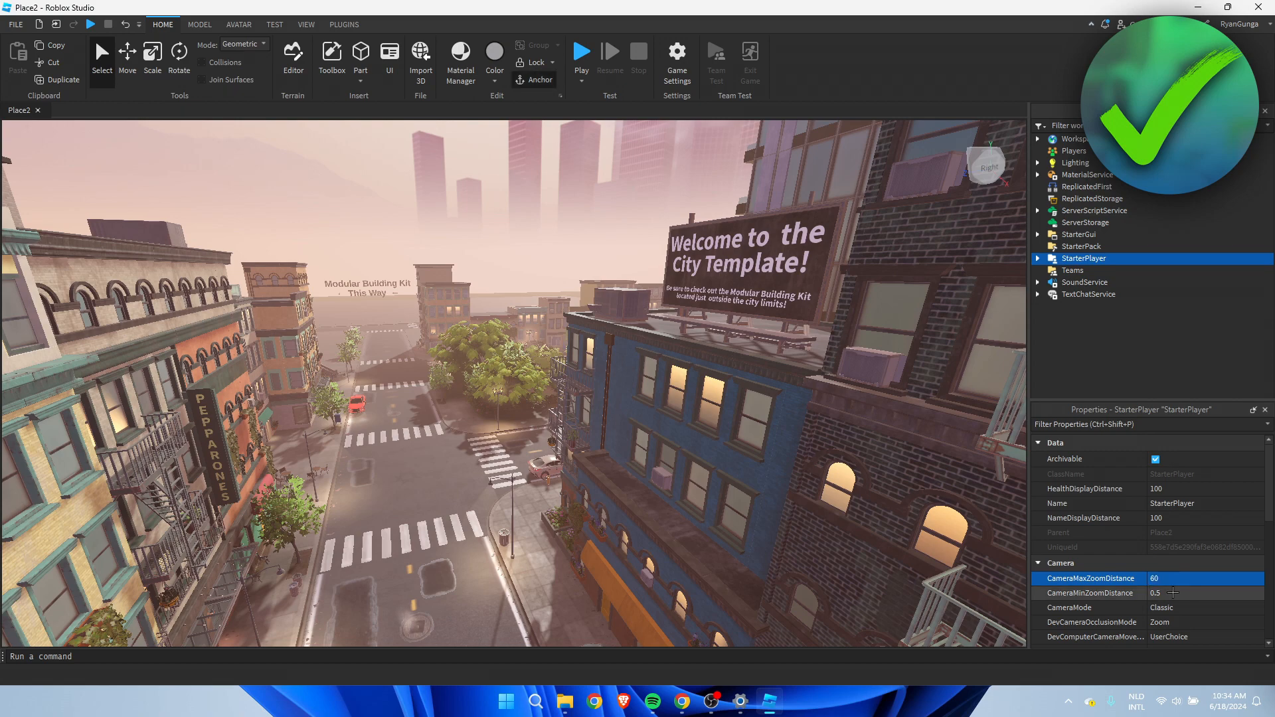
pyautogui.click(1203, 592)
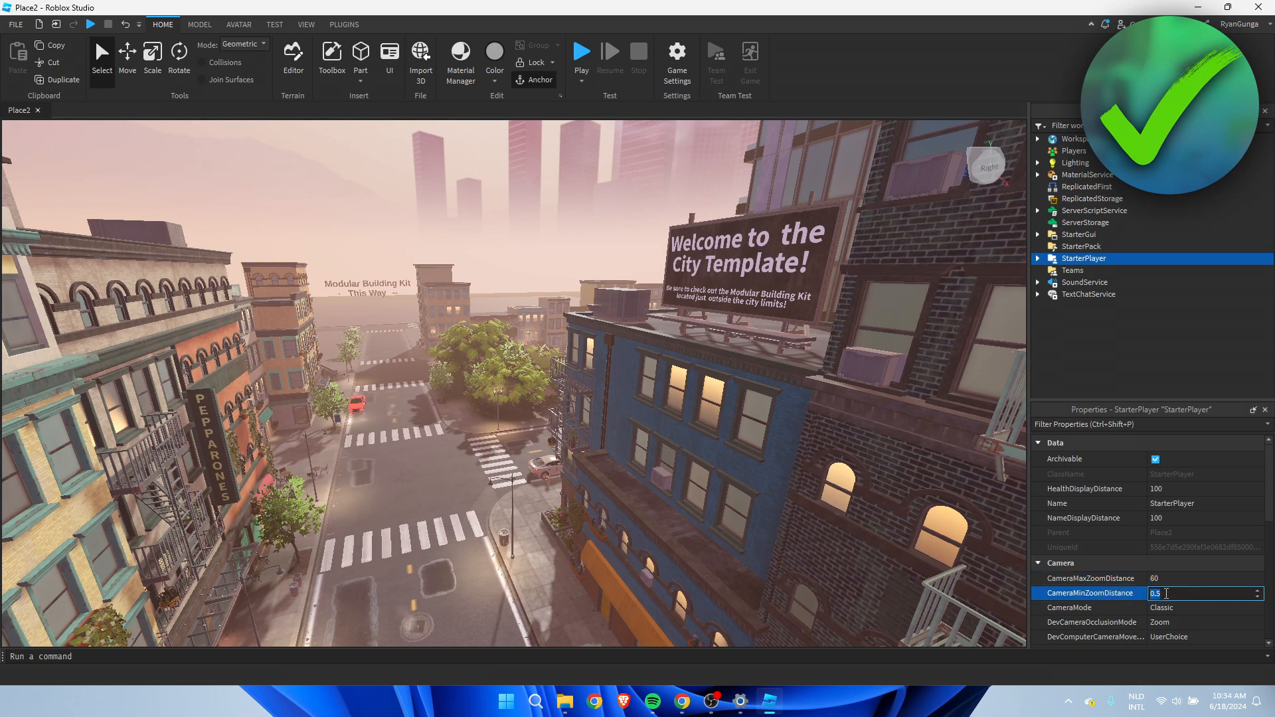
pyautogui.write('10')
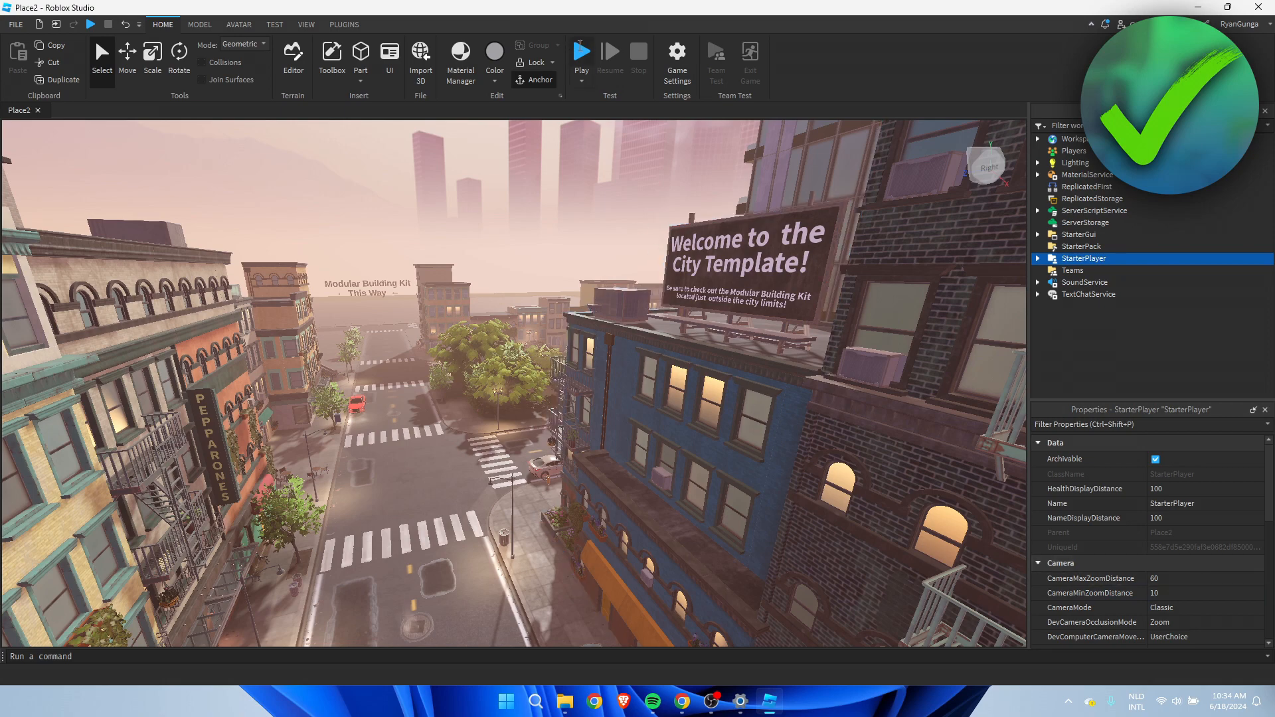
# Lower the zoom limits to 40 max and 5 min, then start a playtest.
pyautogui.click(580, 57)
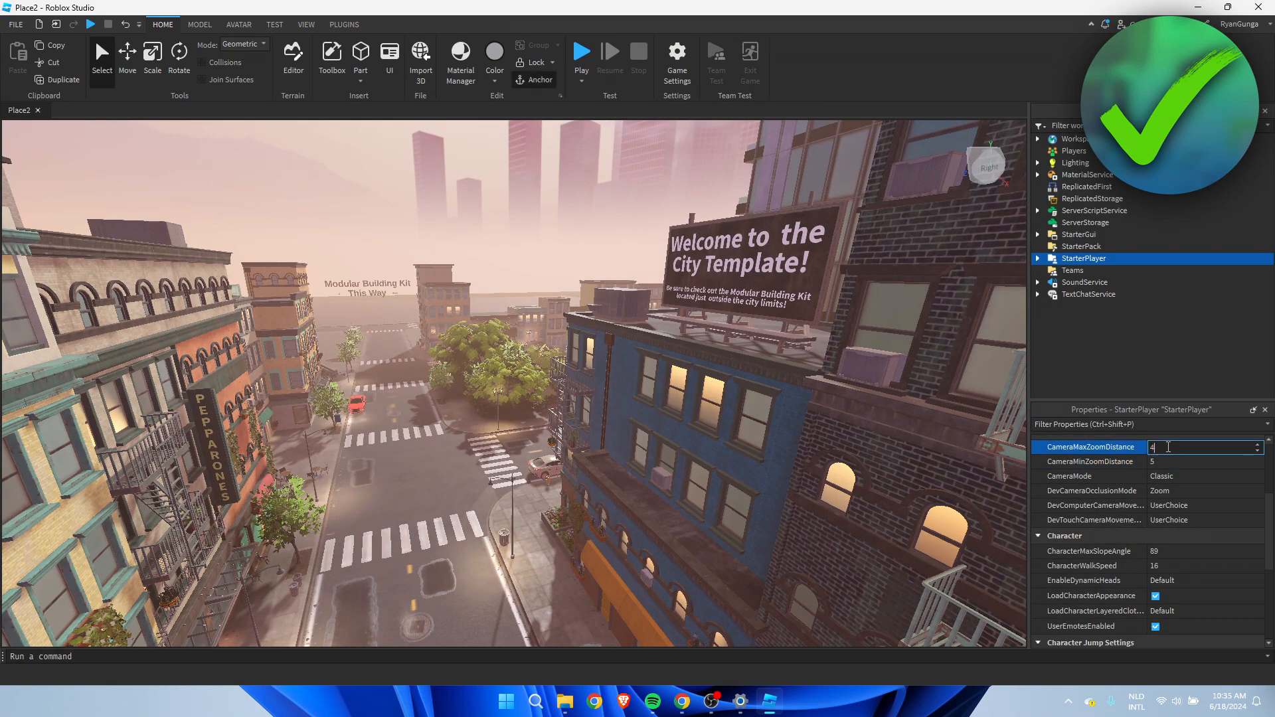
pyautogui.write('40')
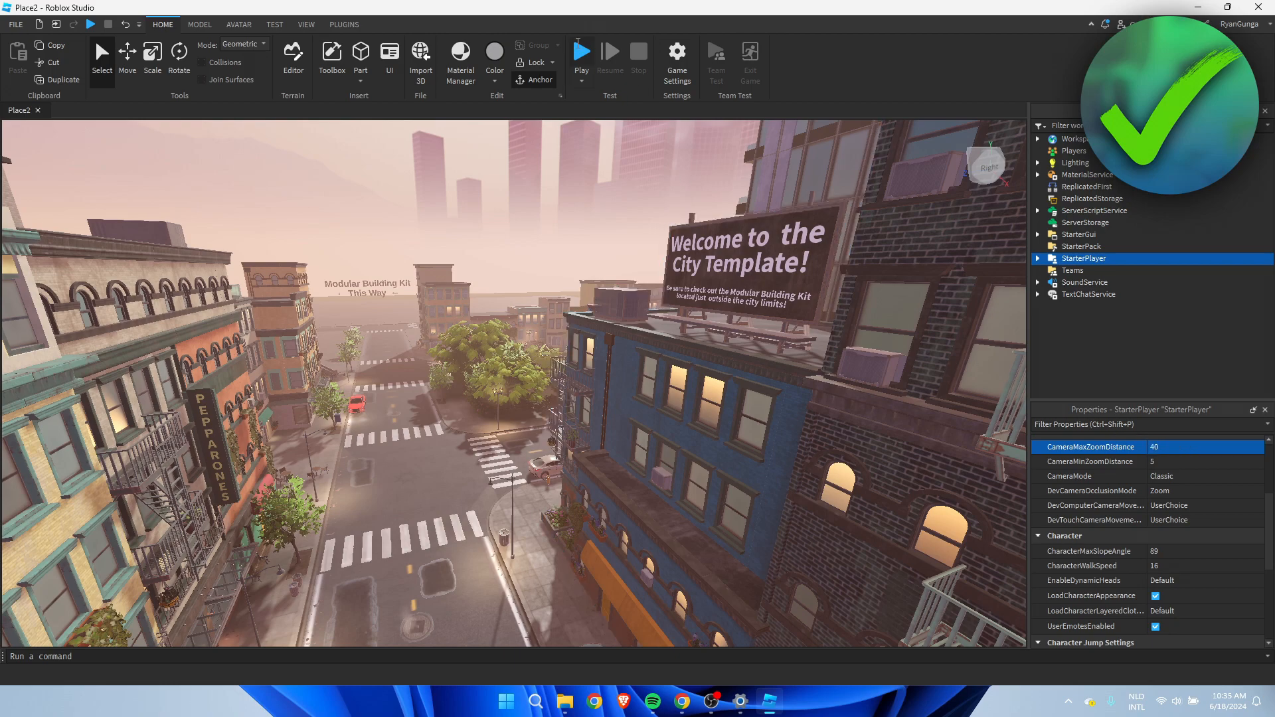
pyautogui.click(581, 57)
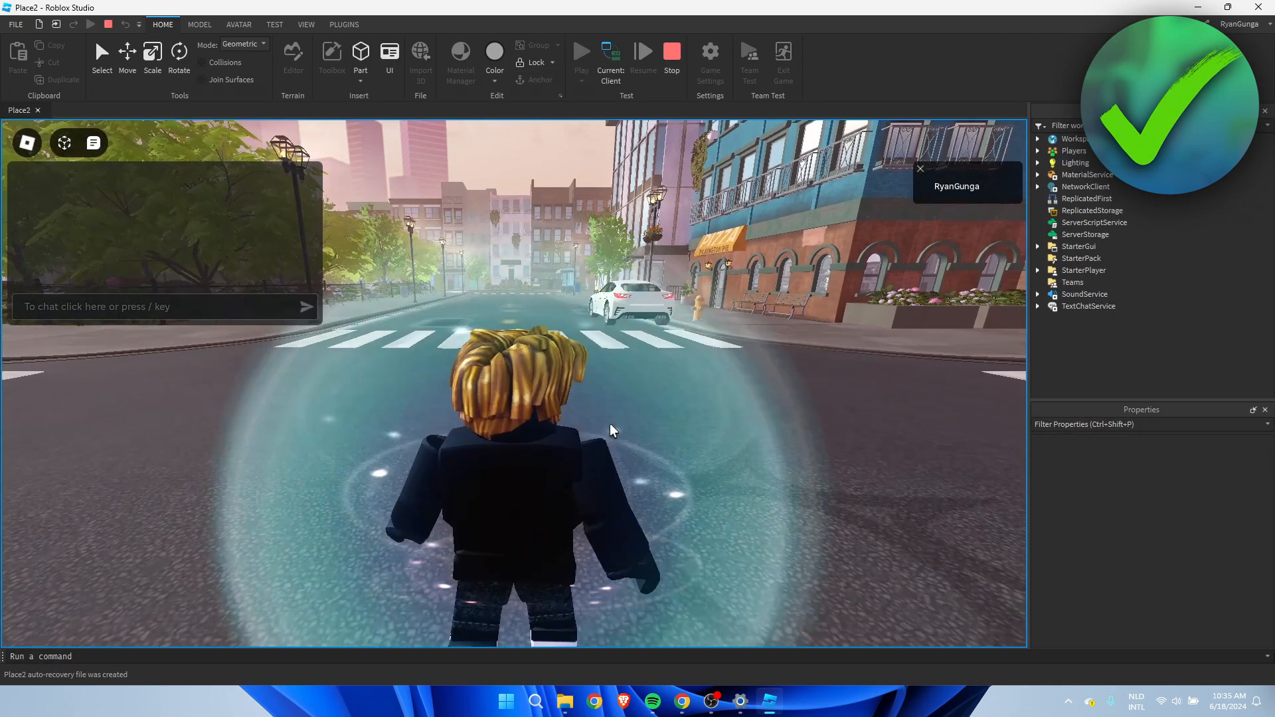